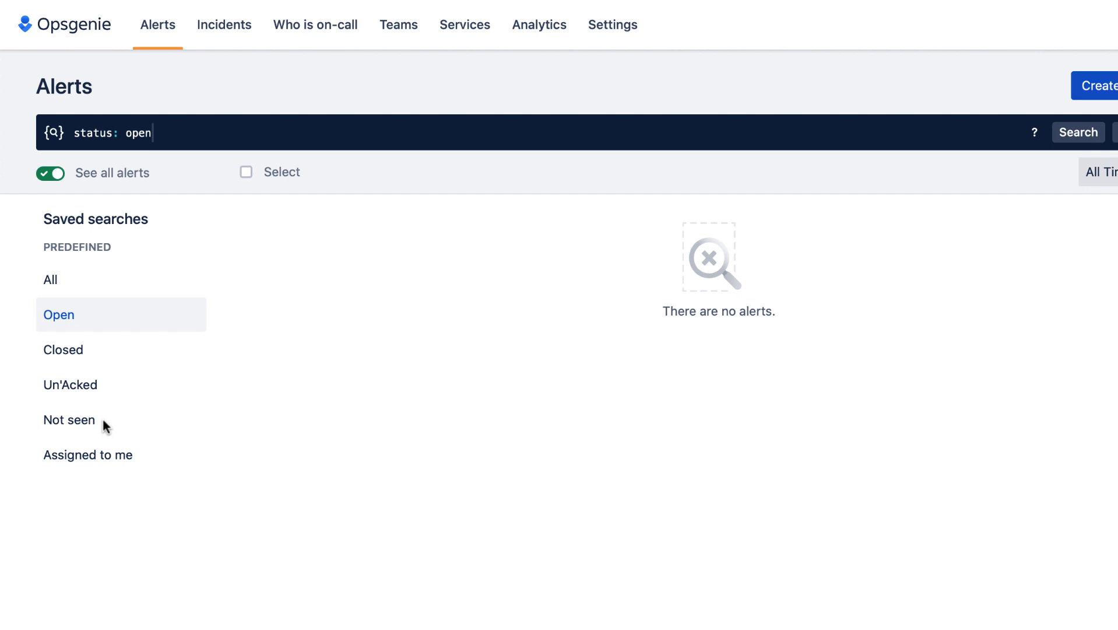
mouse_move(398, 25)
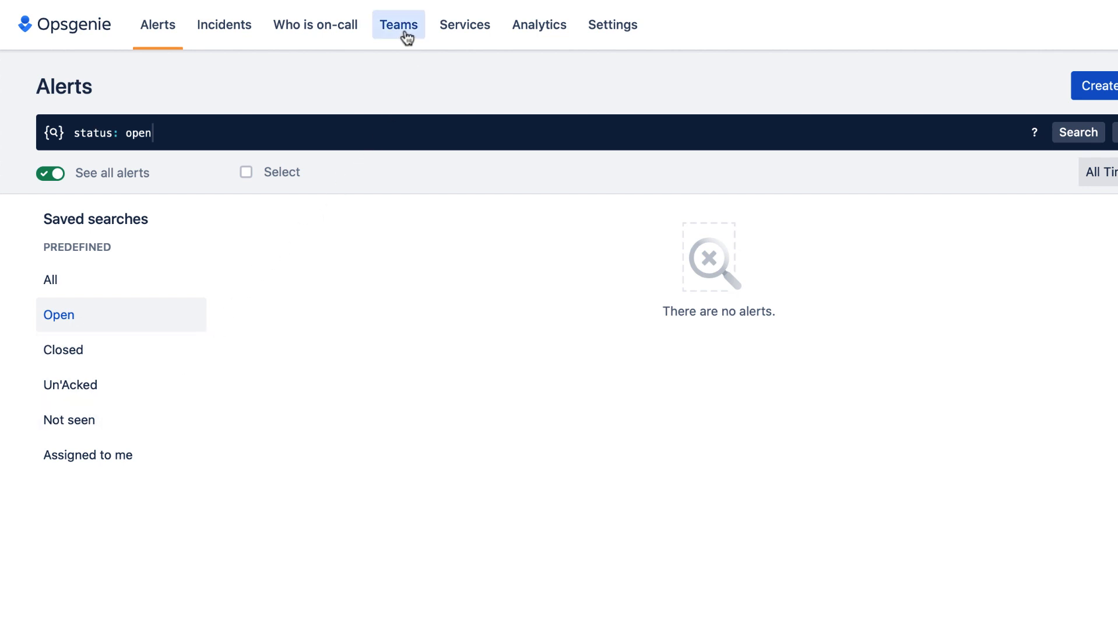
Go to the Teams page, which lists no teams yet
click(397, 25)
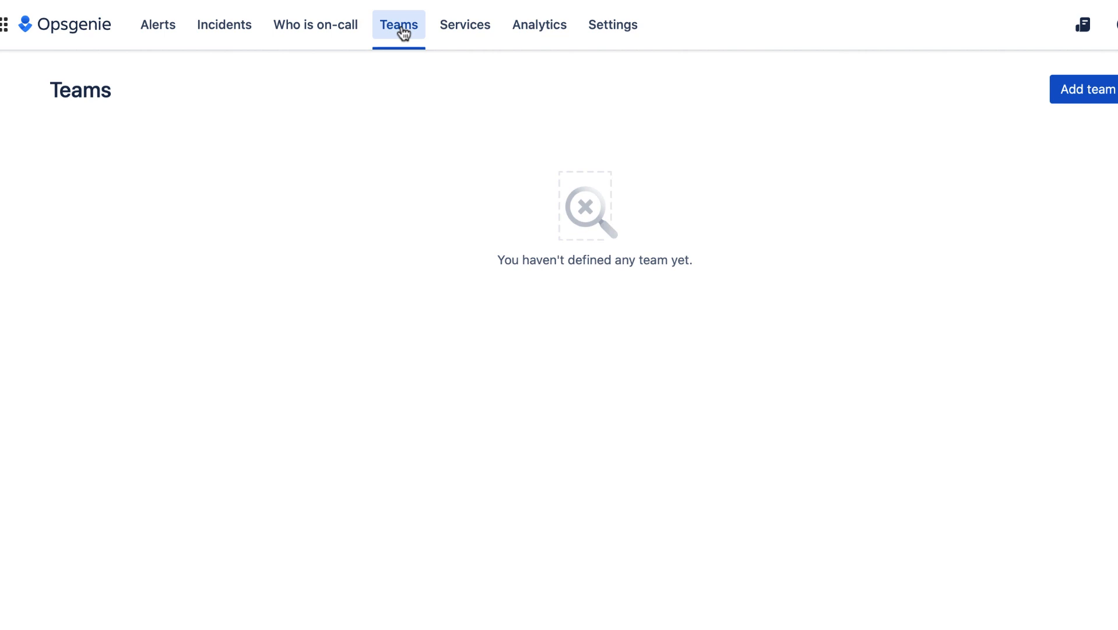
mouse_move(1020, 113)
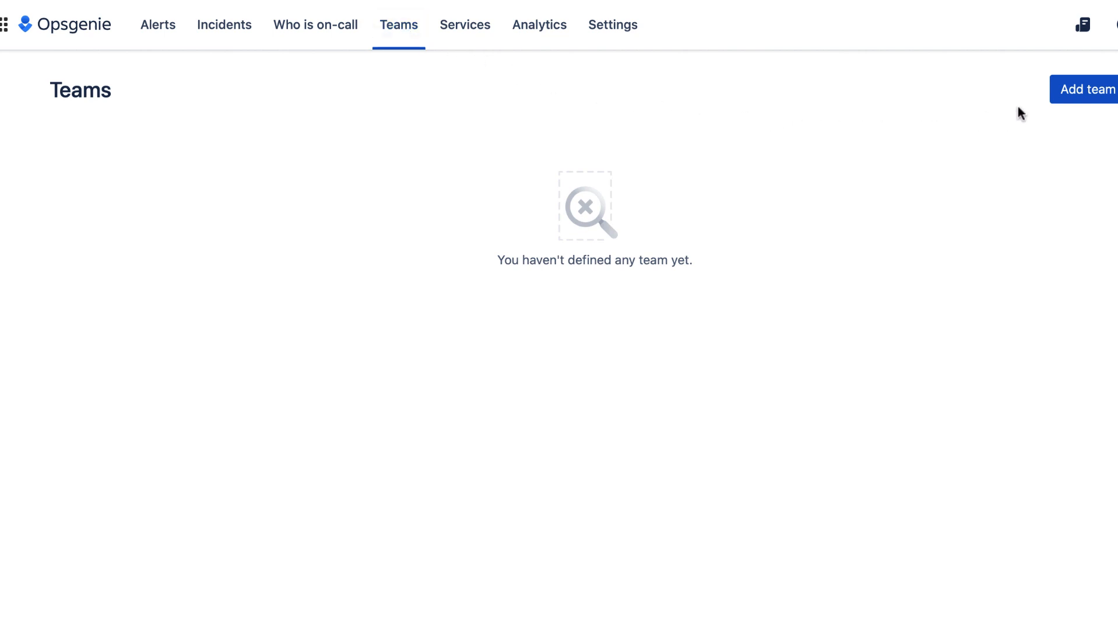
Create a team named 'Site Reliability Team' and add Vincent as its first member
click(1088, 89)
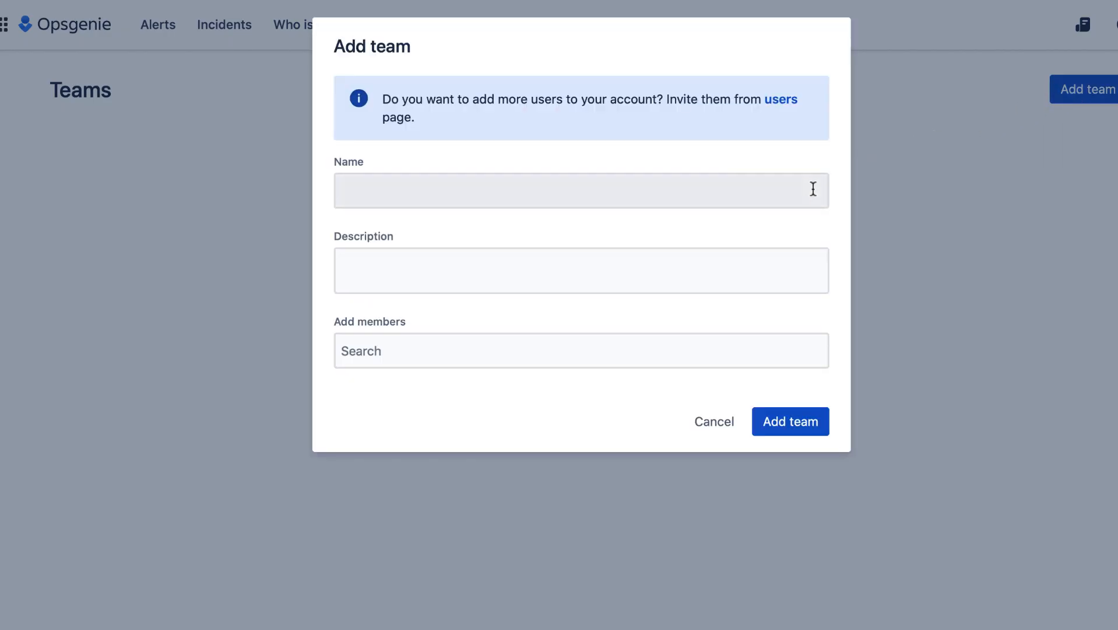
text(Site Reliability Team)
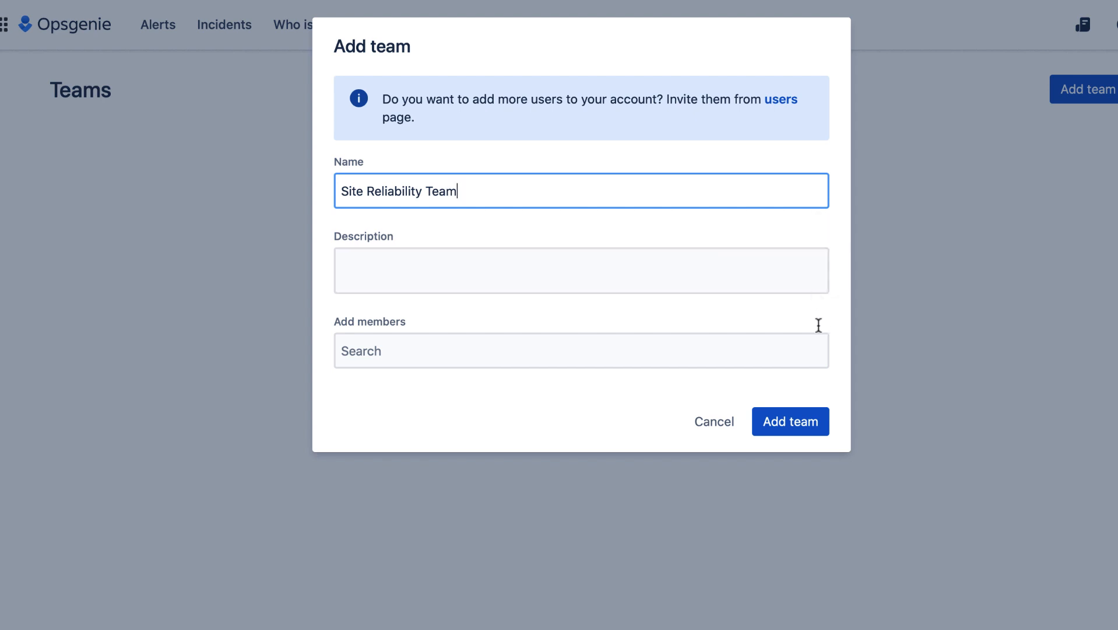
click(580, 350)
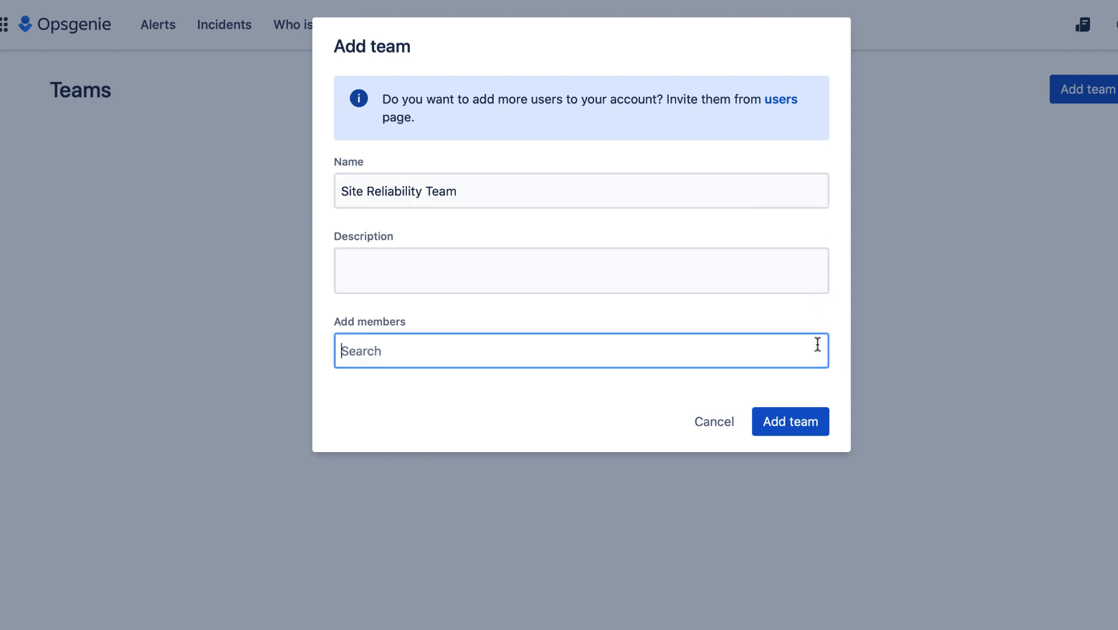
text(Vincent)
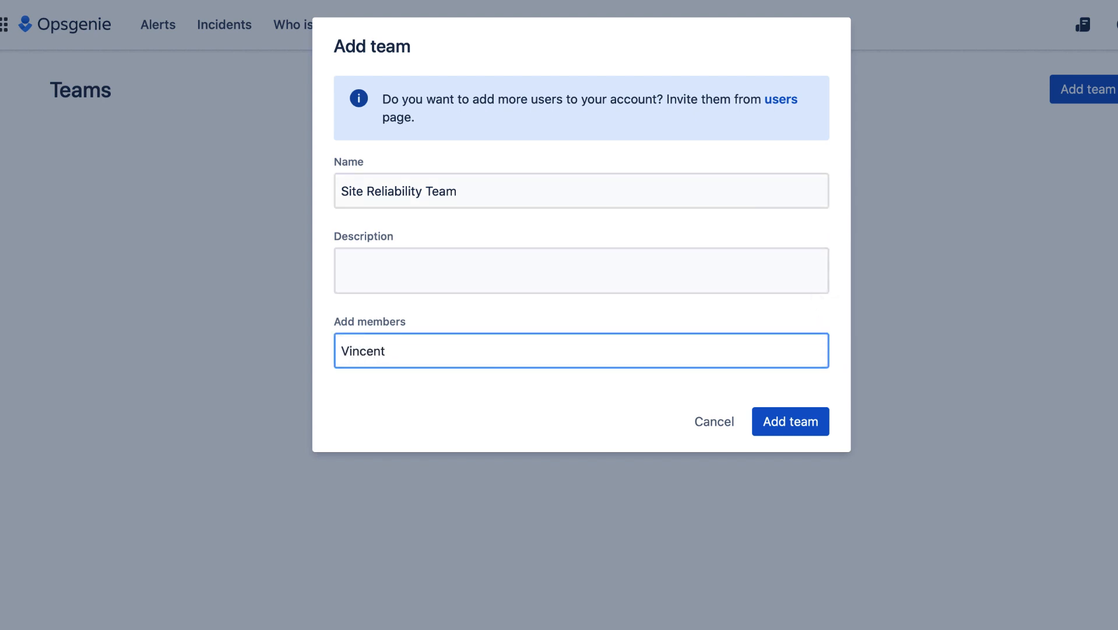
click(391, 351)
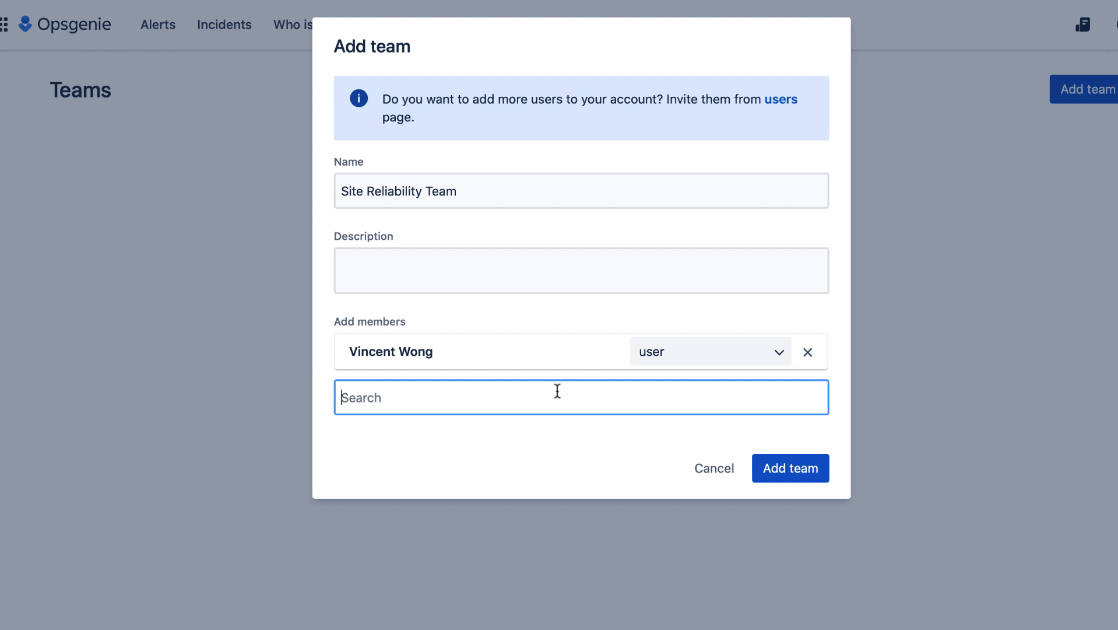
Add Mary as a second member with the admin role and submit the new team
text(Mary)
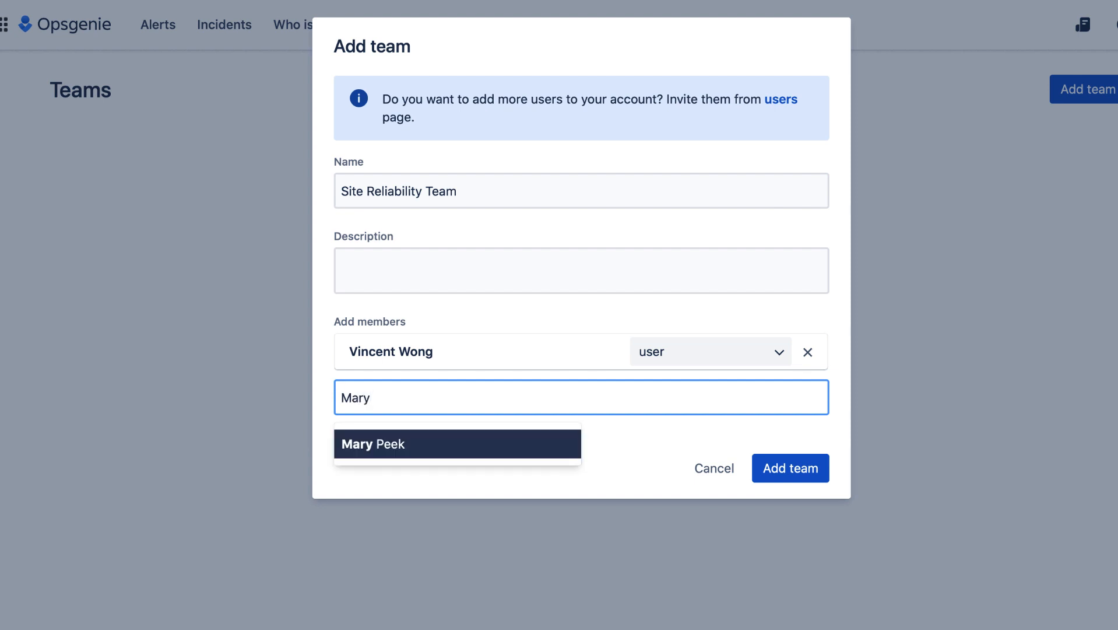
click(458, 443)
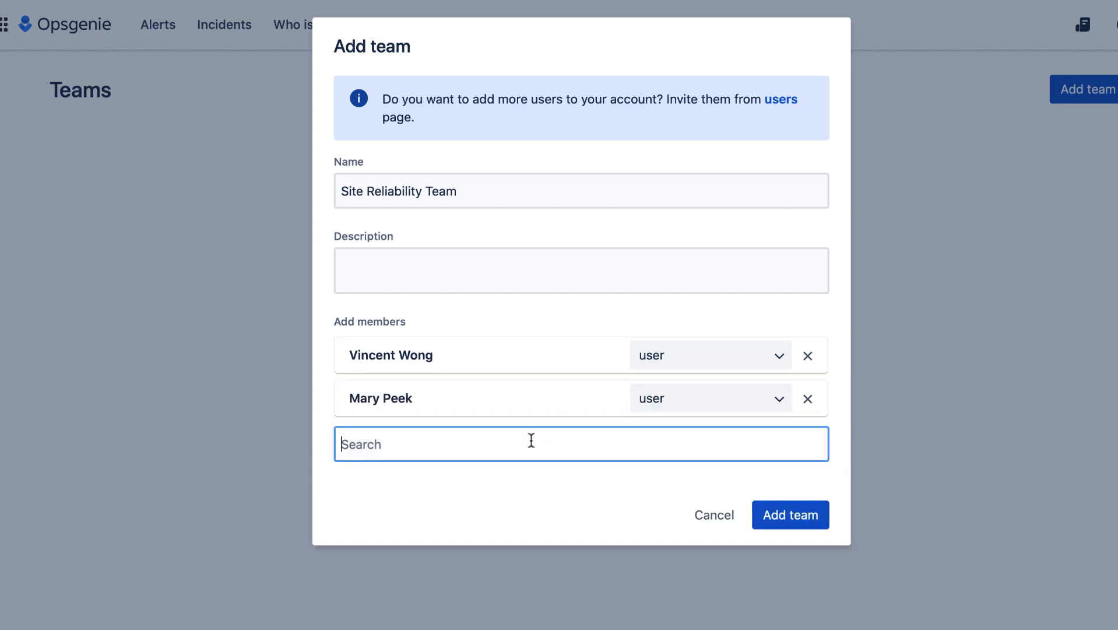
click(710, 397)
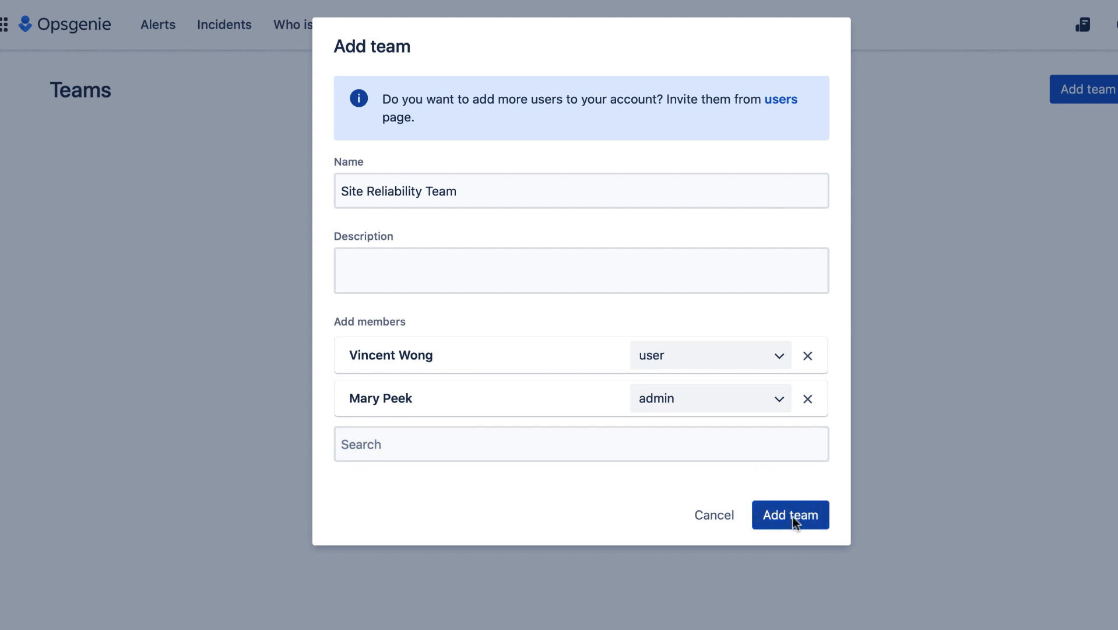
click(791, 515)
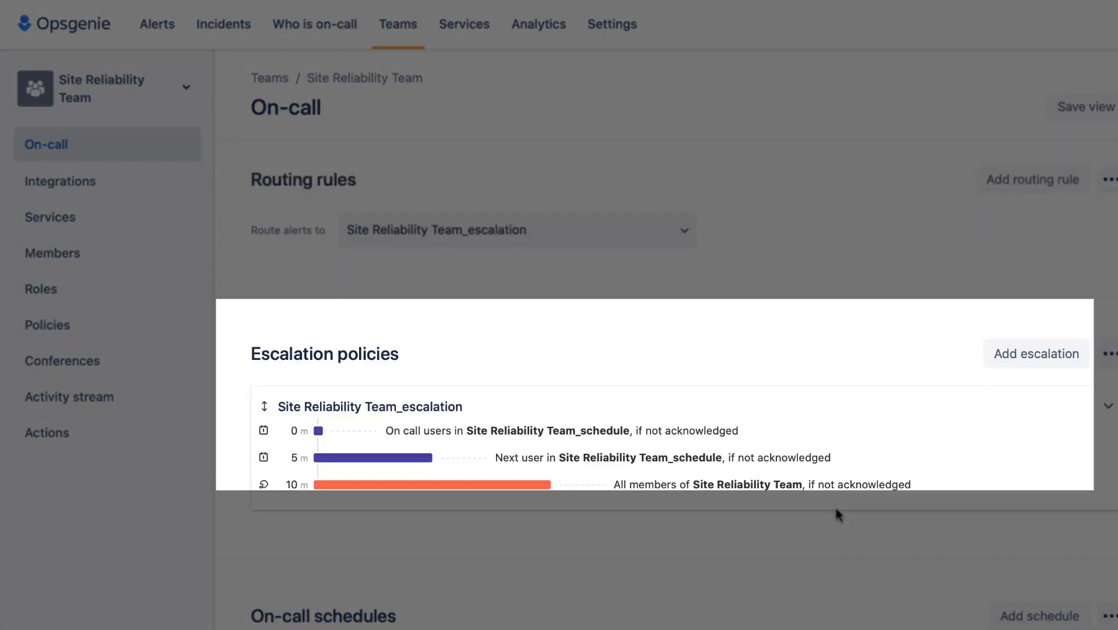
Scroll down the team's On-call page past escalation policies to the rotation schedule
scroll(down, 3)
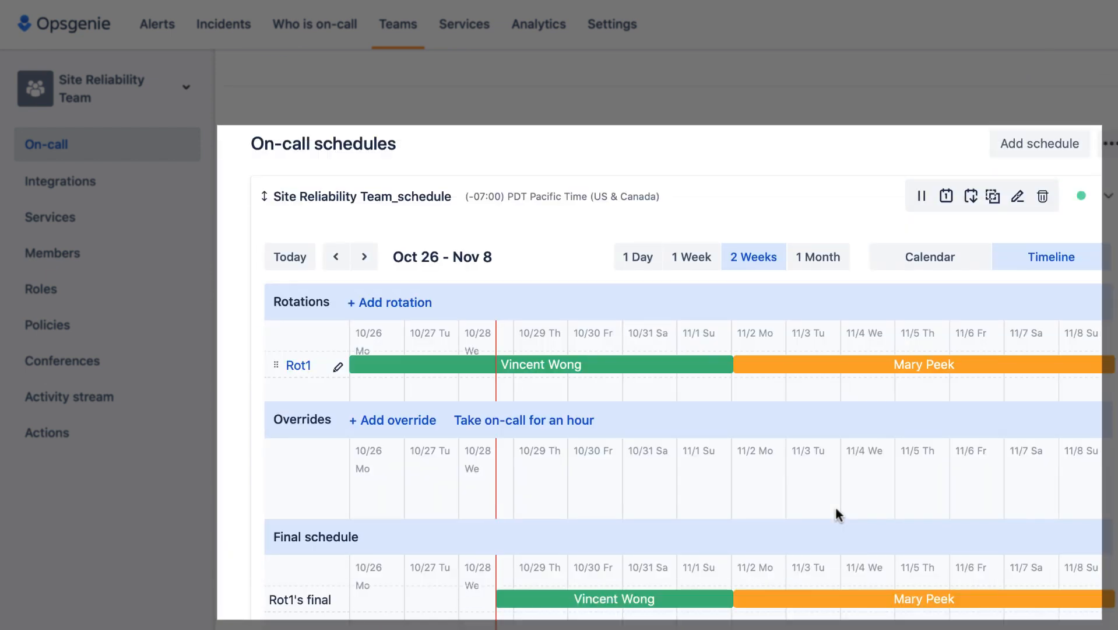